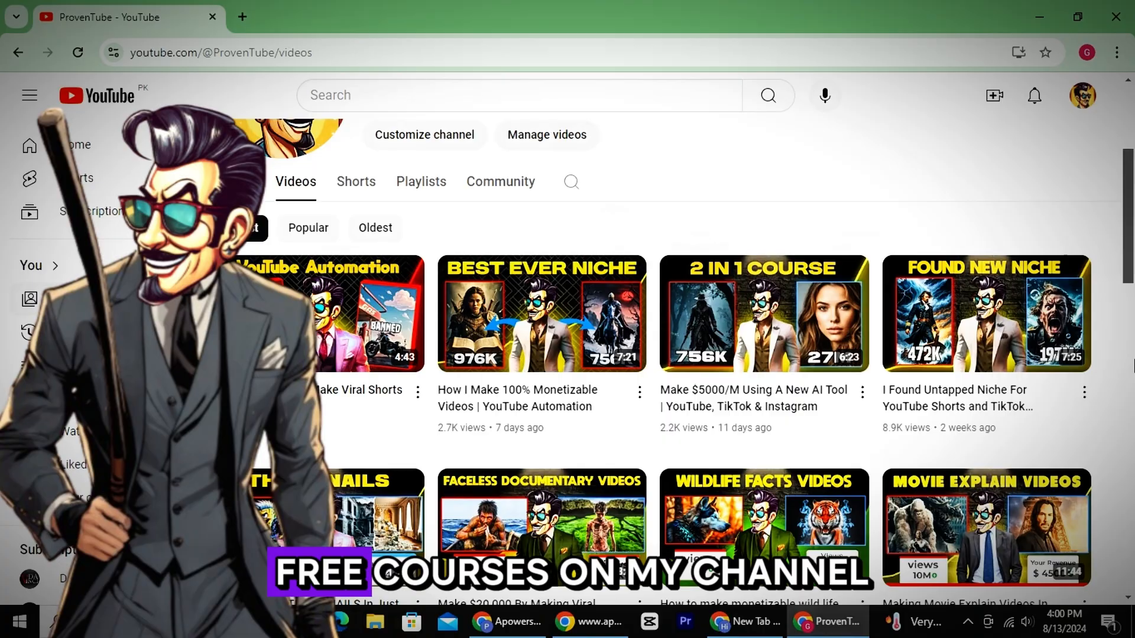
Step: Sign in with Google, start a new series and browse the posting destination choices
scroll("down", 3)
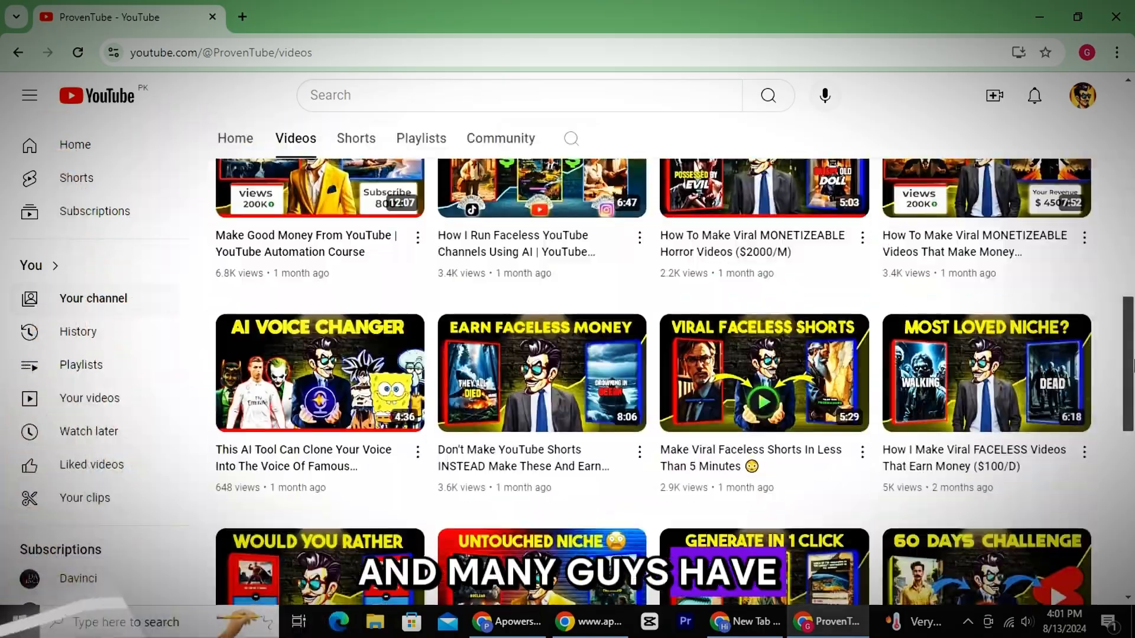
scroll("down", 3)
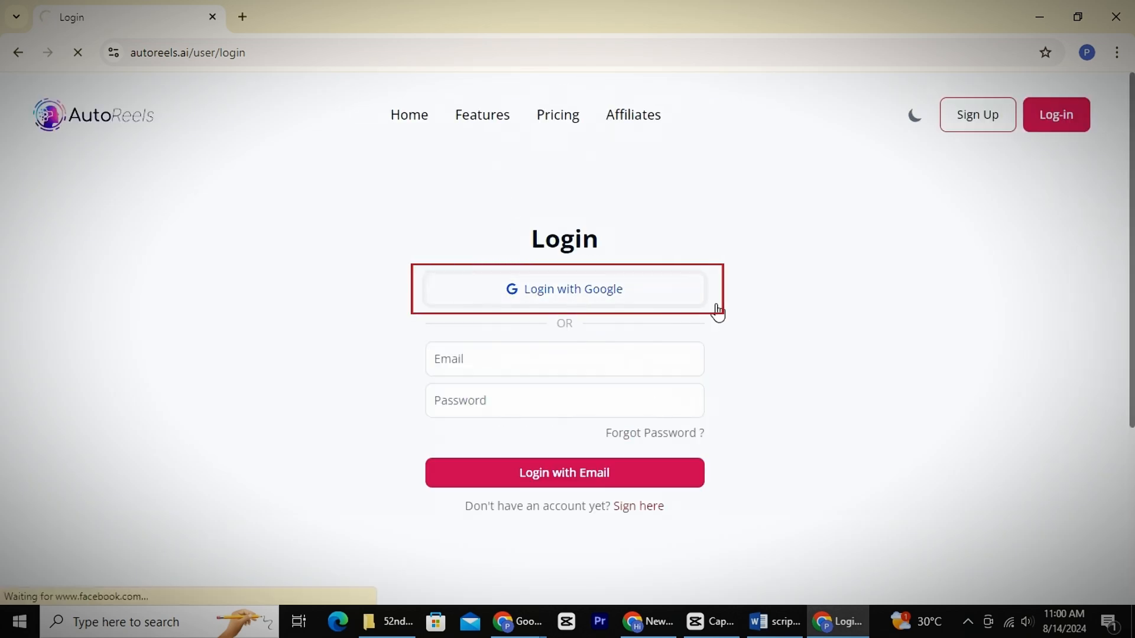
left_click(564, 289)
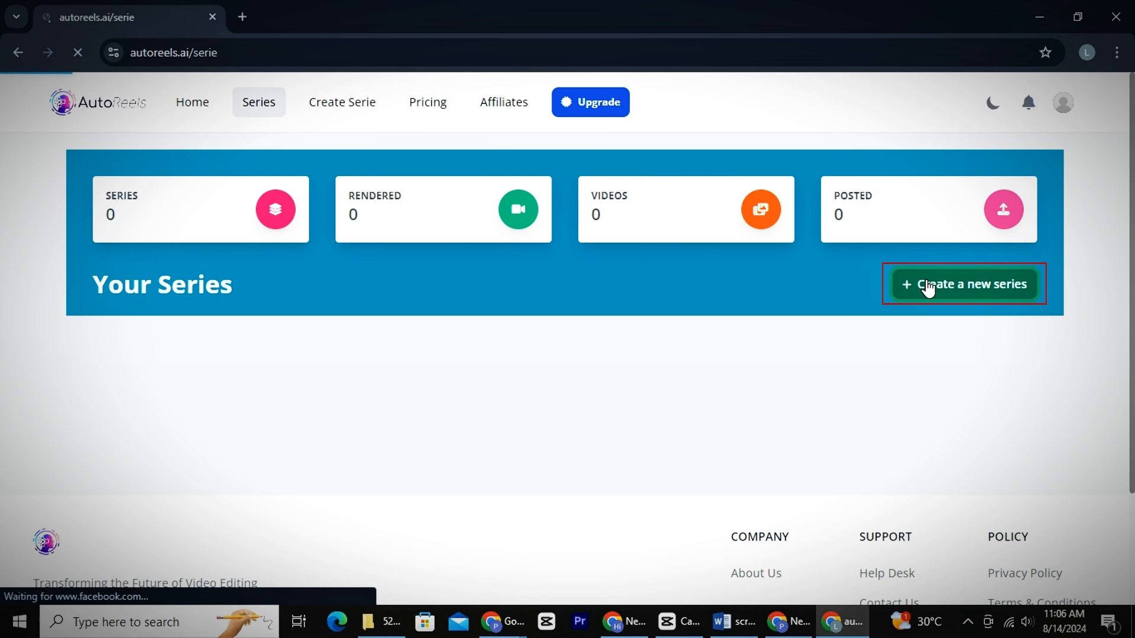
left_click(964, 283)
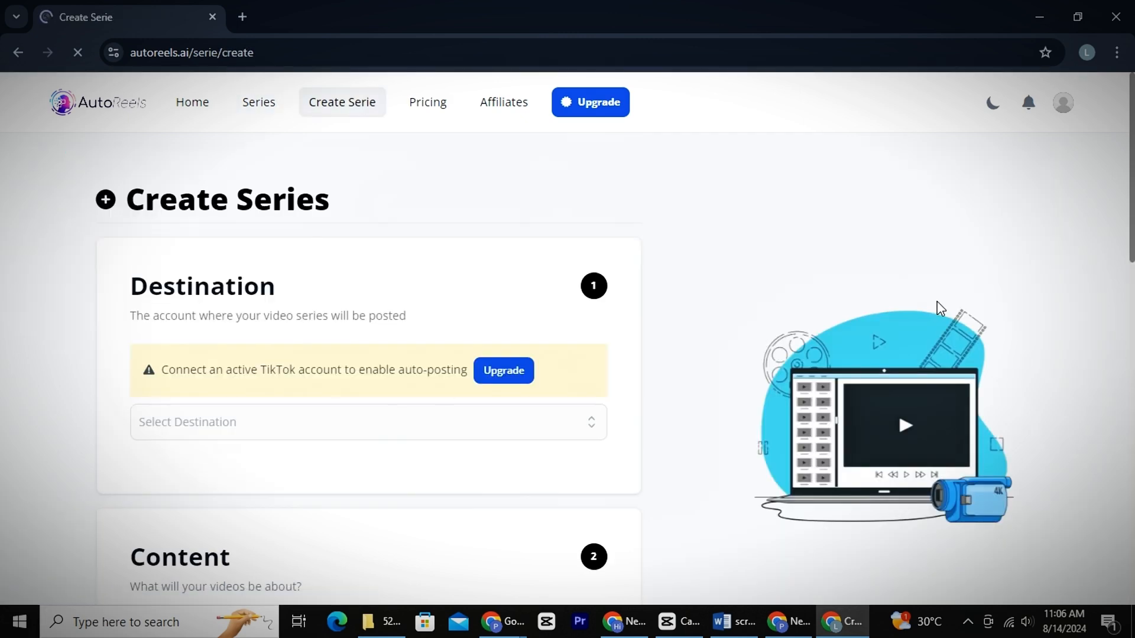
left_click(368, 422)
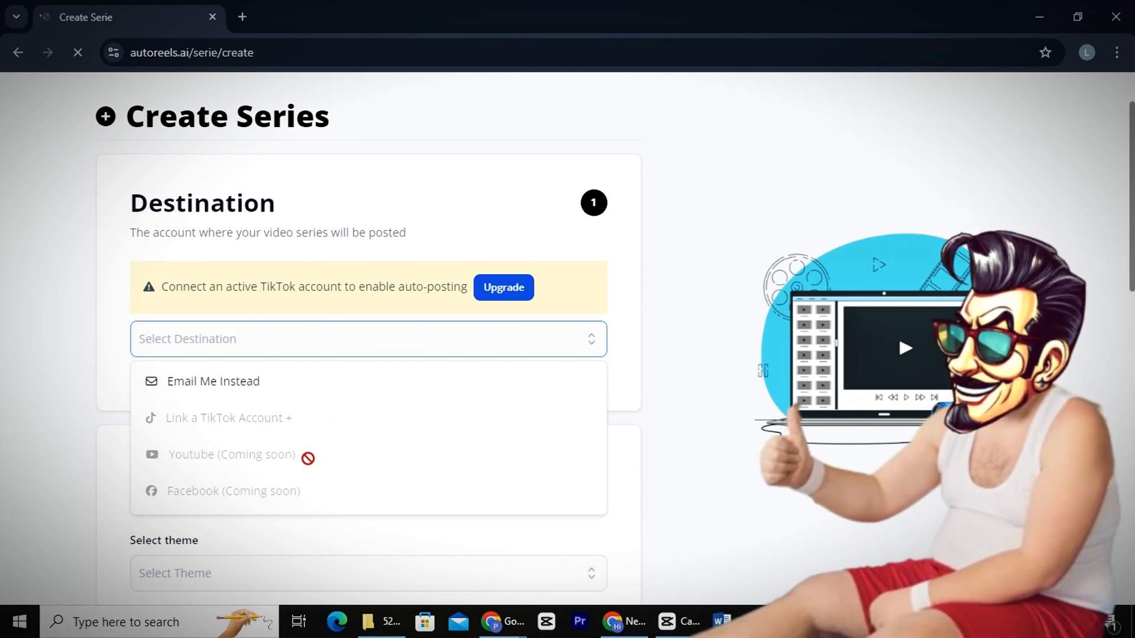
scroll("down", 3)
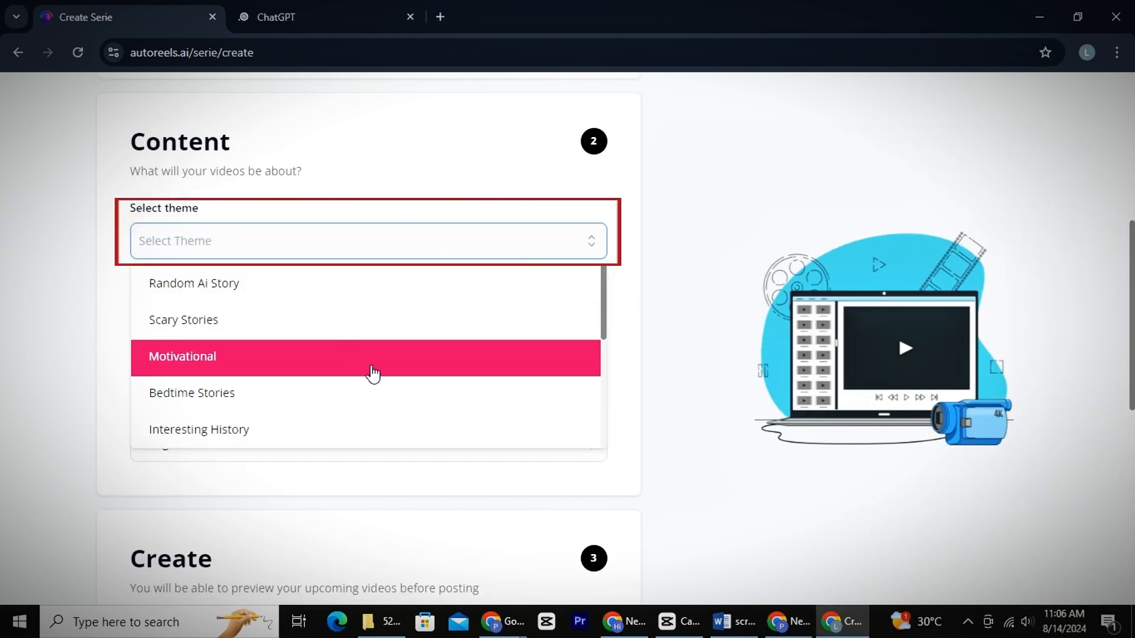
Step: Choose the Custom theme, then switch to the ChatGPT tab for topic ideas
scroll("down", 3)
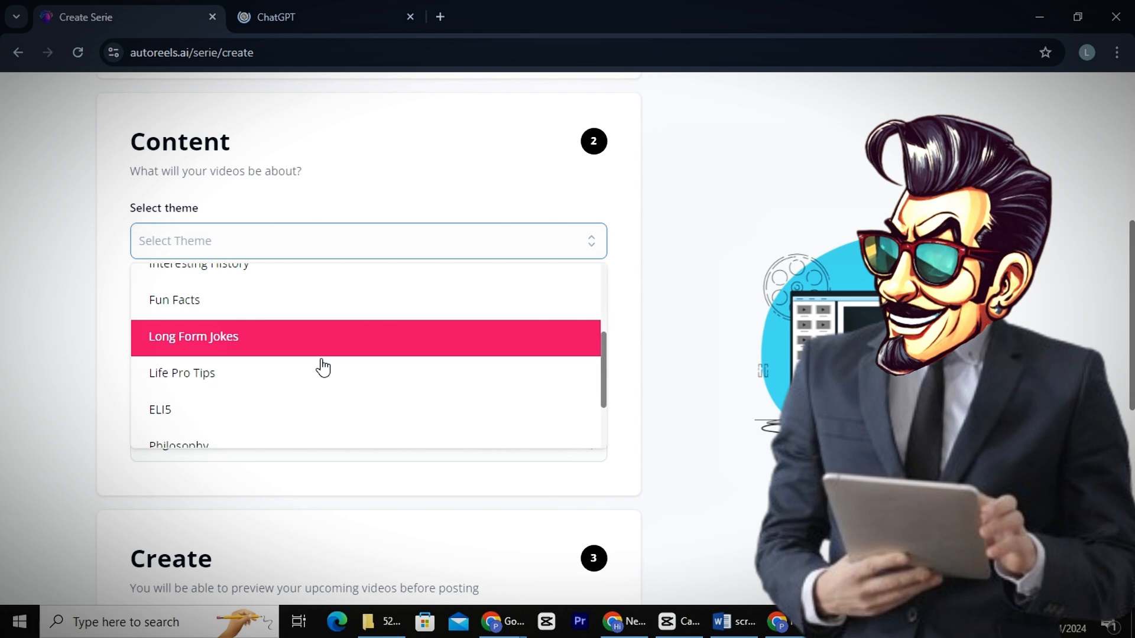
scroll("down", 3)
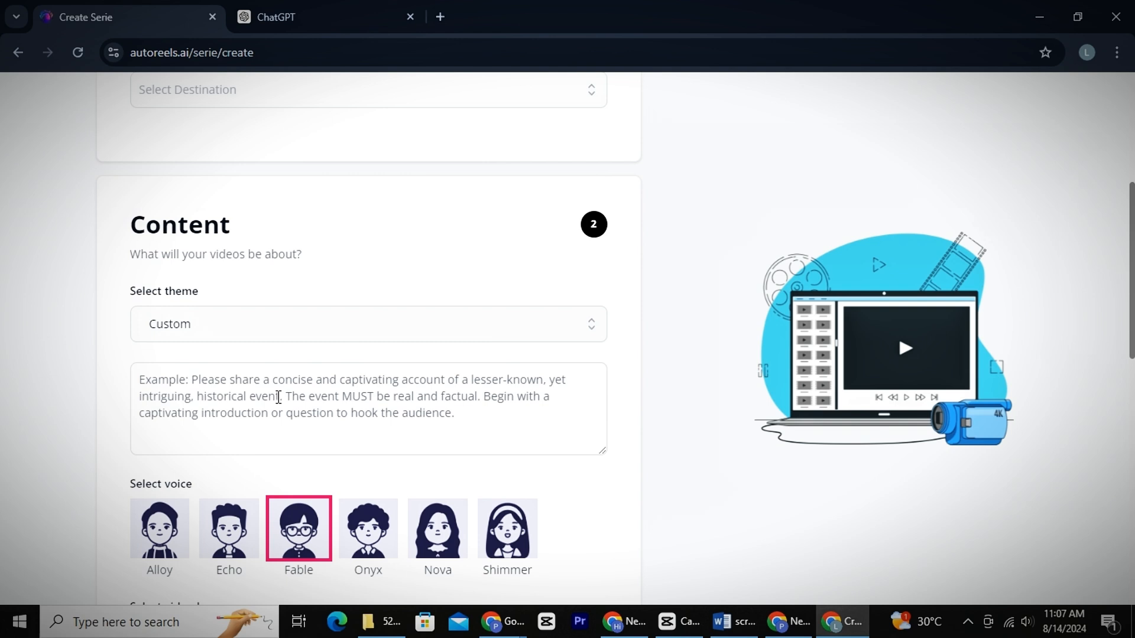
left_click(311, 17)
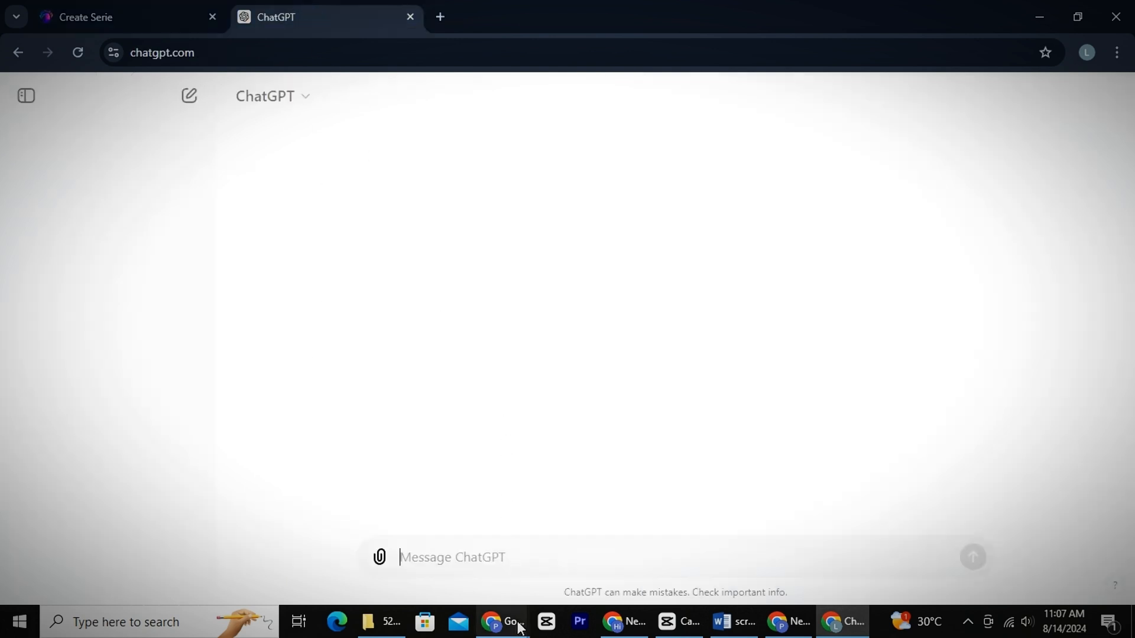
Step: Ask ChatGPT for 'funny humor story niche' video titles and take The Great Office Prank War one
type("provide me interesting video topics on \"funny humor story niche\" in the form of titles")
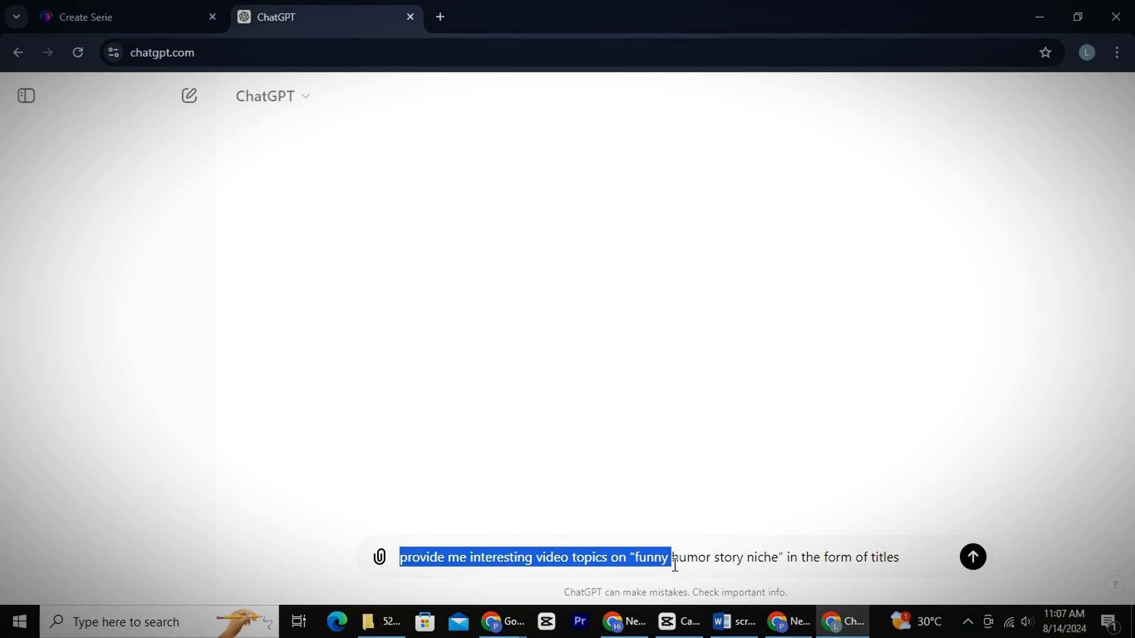
left_click(972, 557)
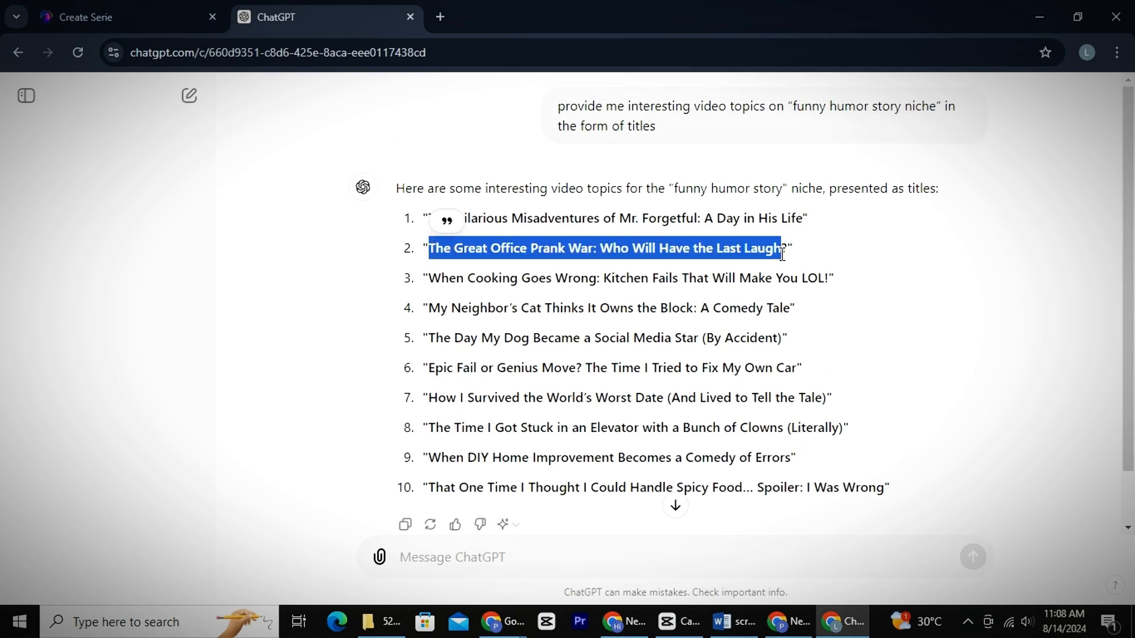
left_click(130, 16)
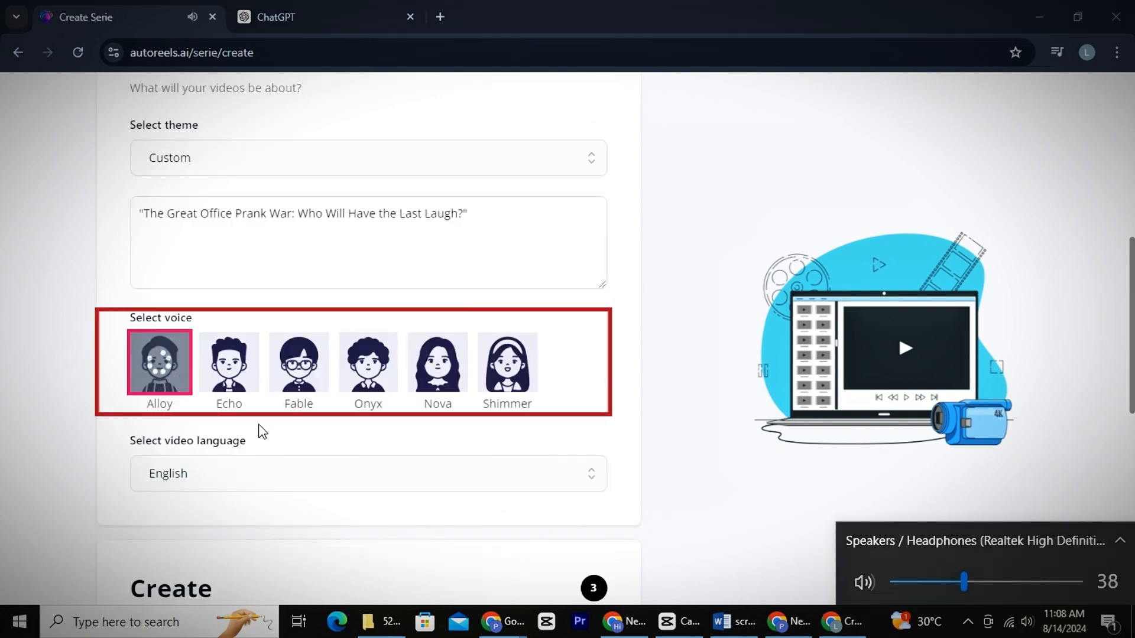
Step: Set the Onyx voice and US English language, then create the series
left_click(367, 362)
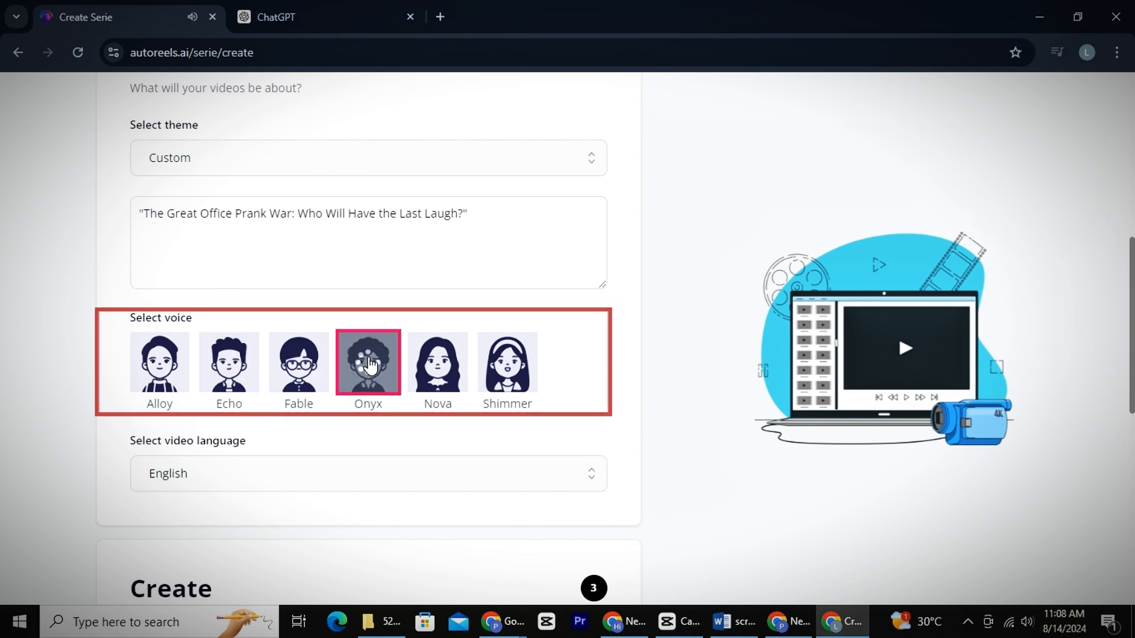
scroll("down", 3)
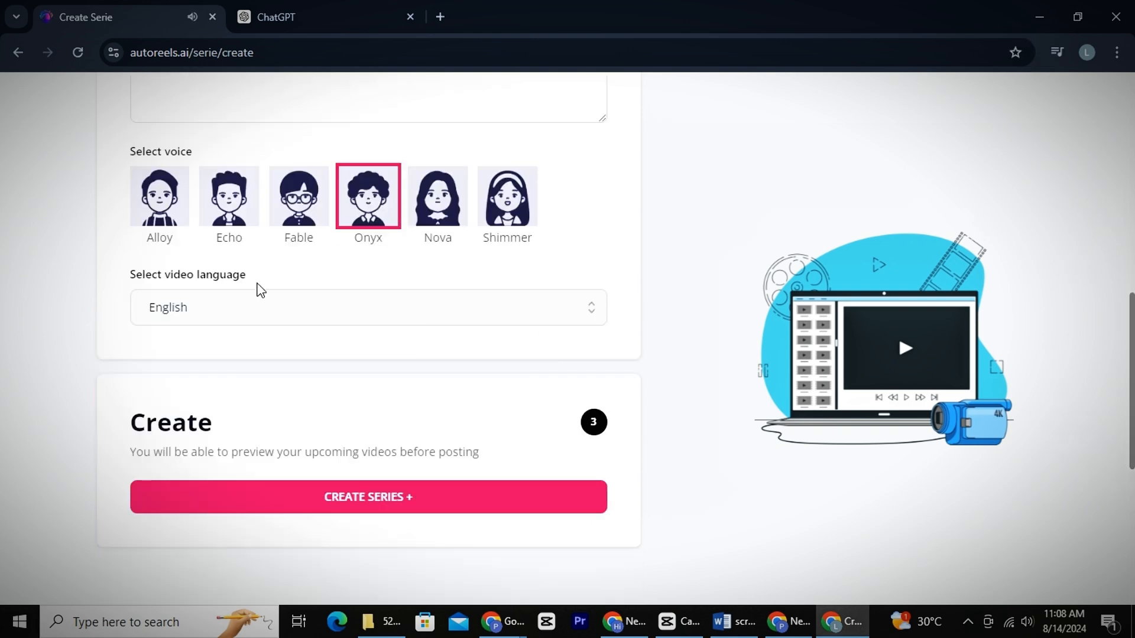
left_click(368, 307)
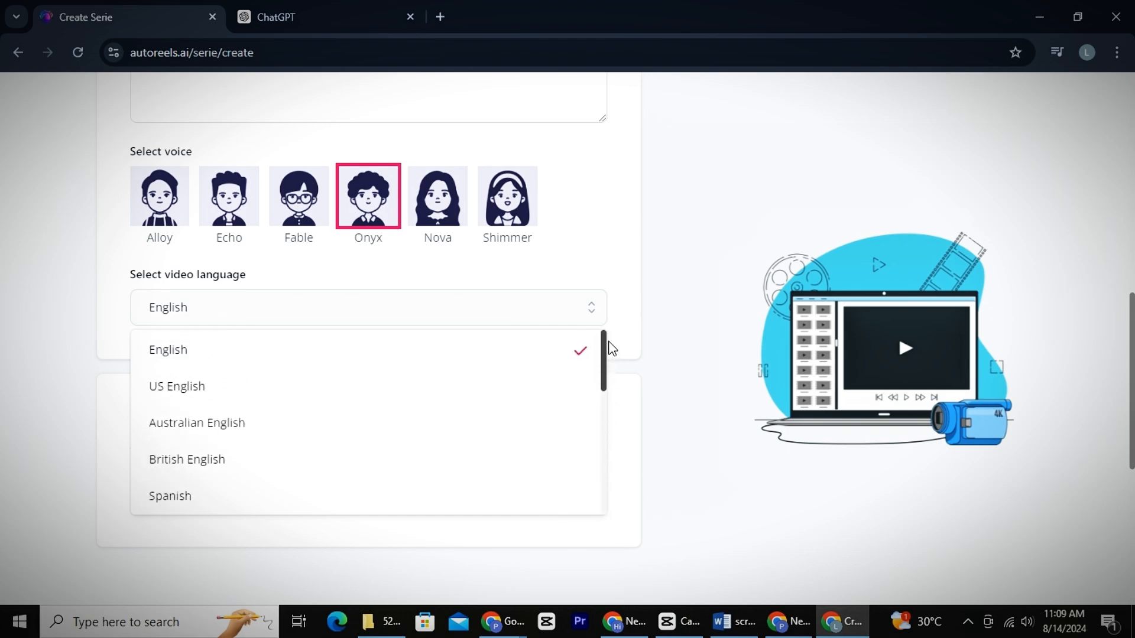
left_click(177, 385)
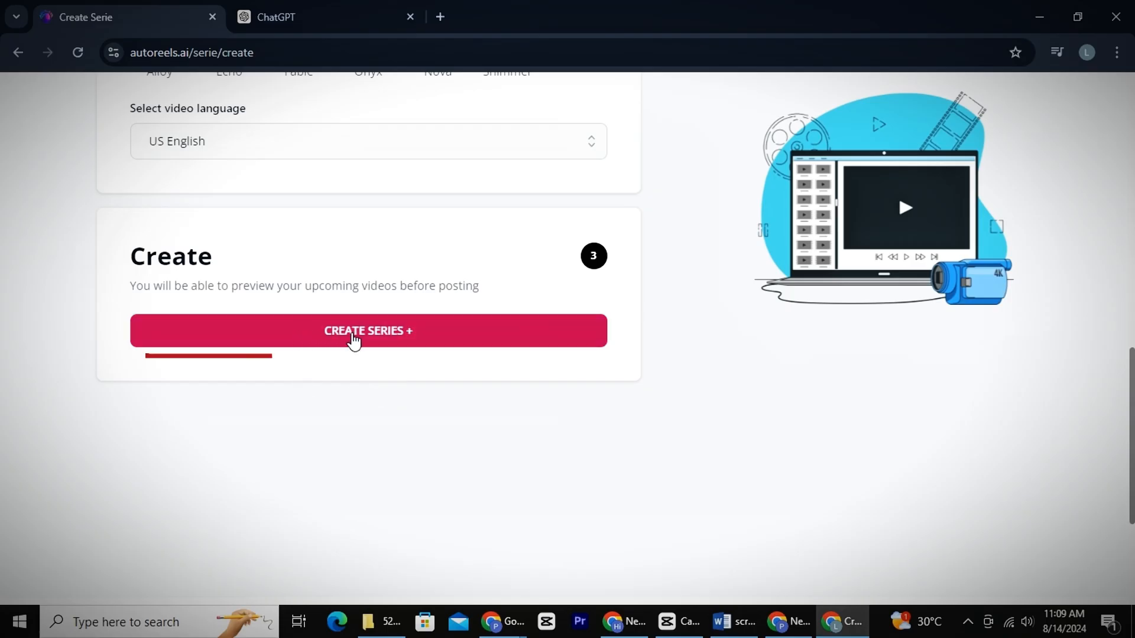
left_click(368, 332)
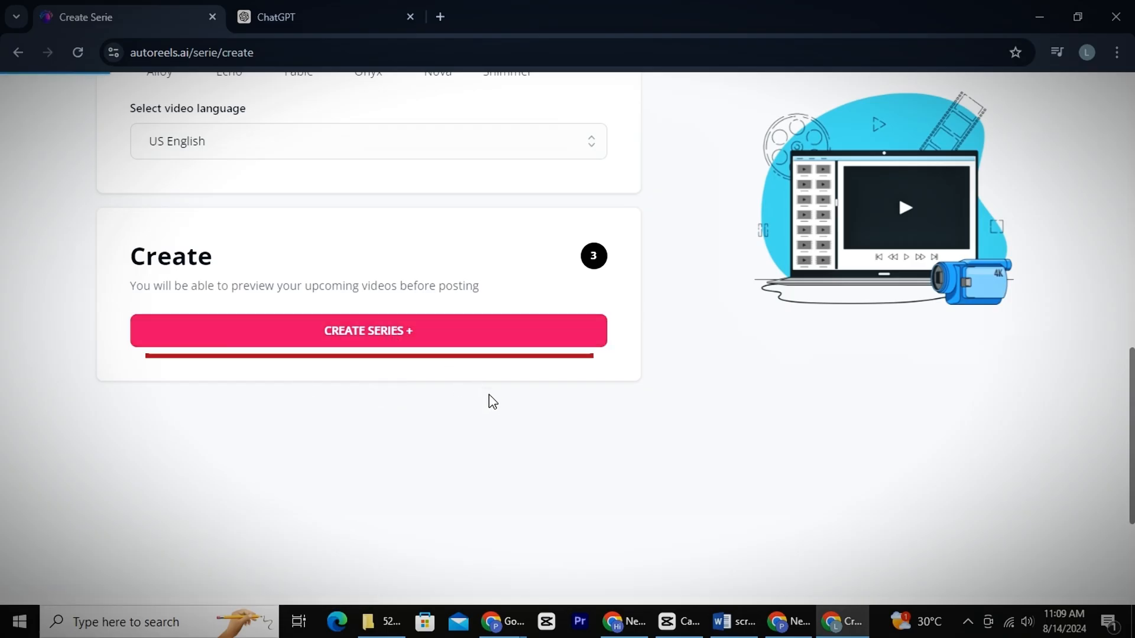
scroll("up", 3)
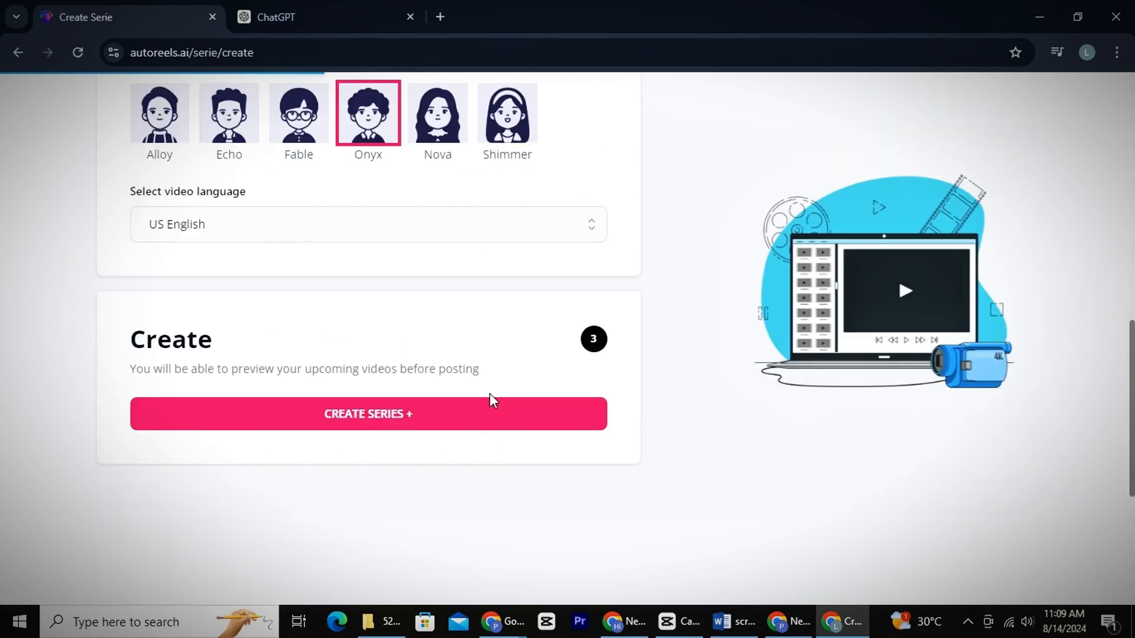
left_click(368, 413)
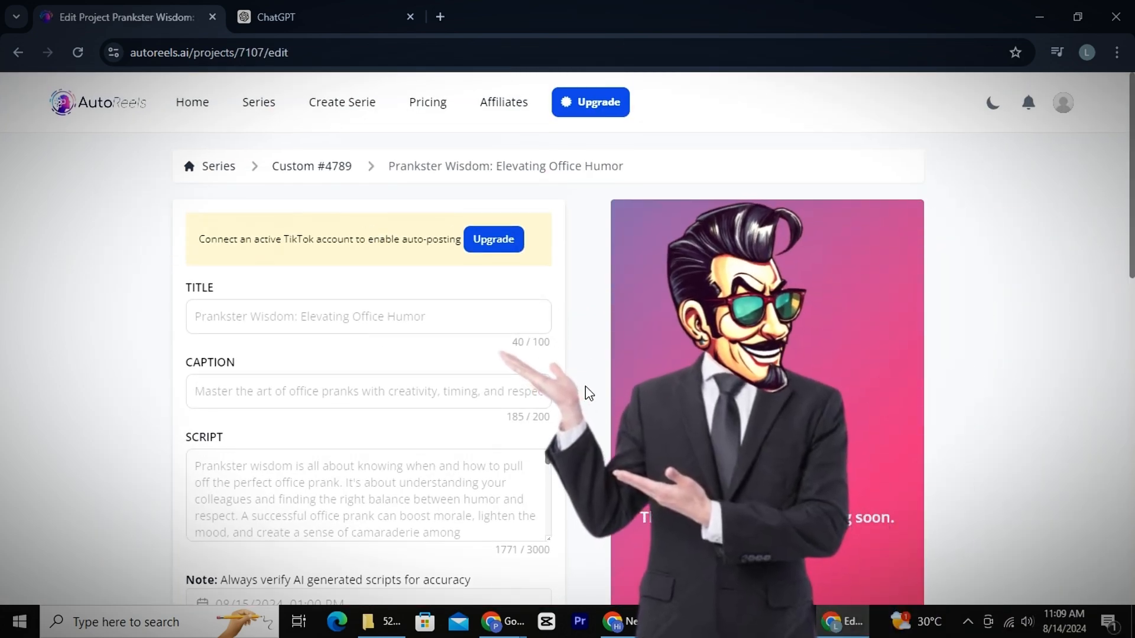
Step: Scroll through the project page's title, caption, script, rendering progress and Series Settings
scroll("down", 3)
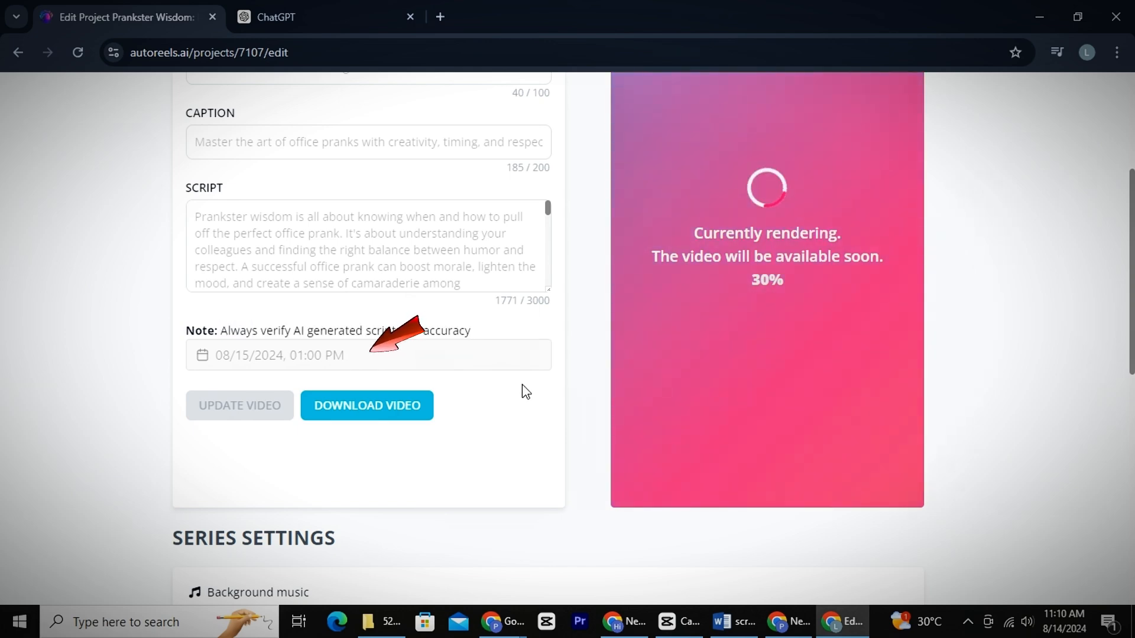
scroll("down", 3)
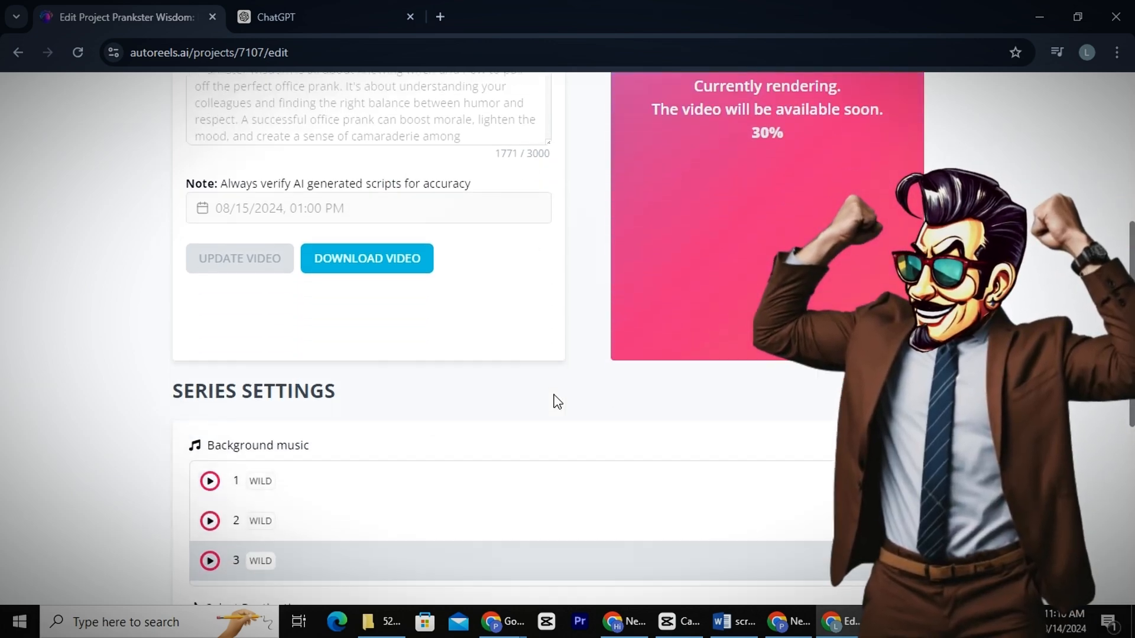
scroll("down", 3)
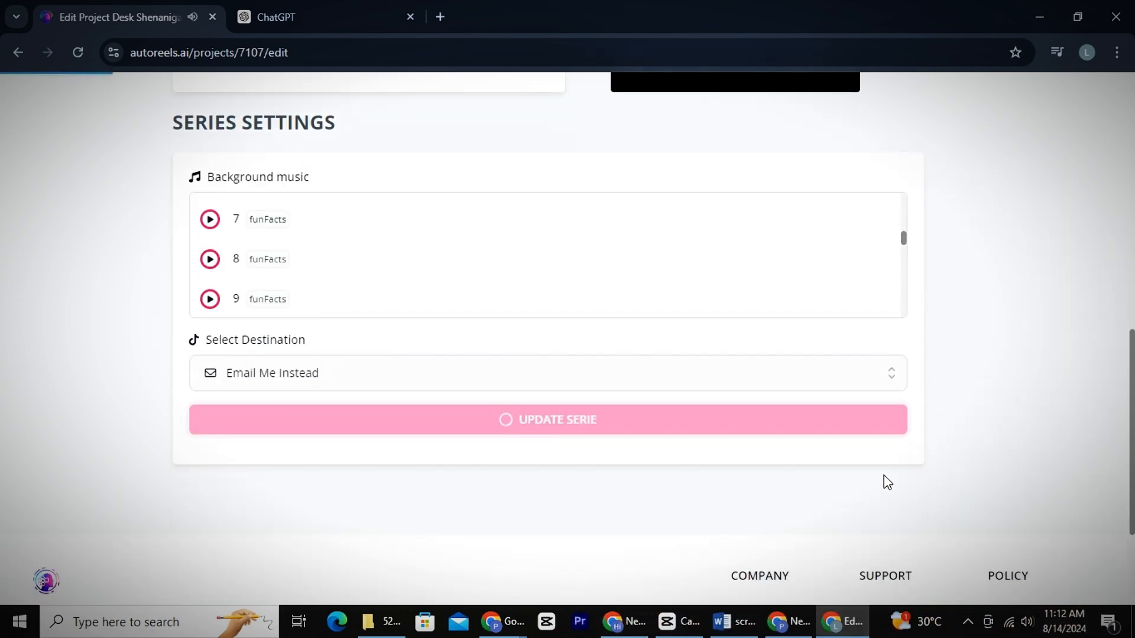
Step: Update the series settings and request the rendered video's download, reaching the pricing plans
left_click(548, 419)
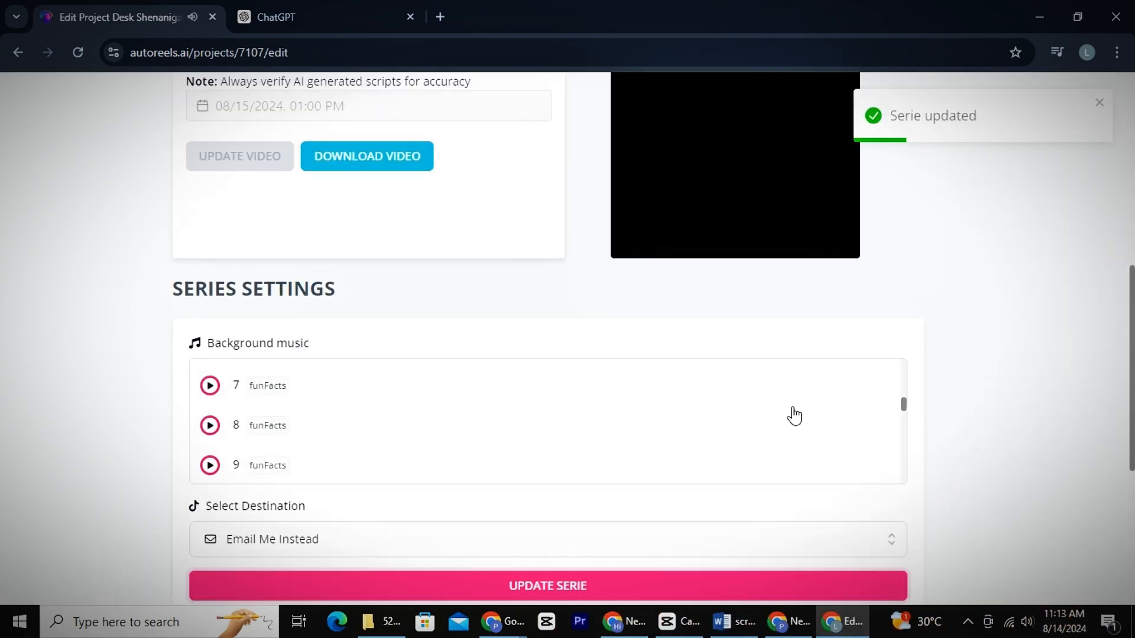
scroll("up", 3)
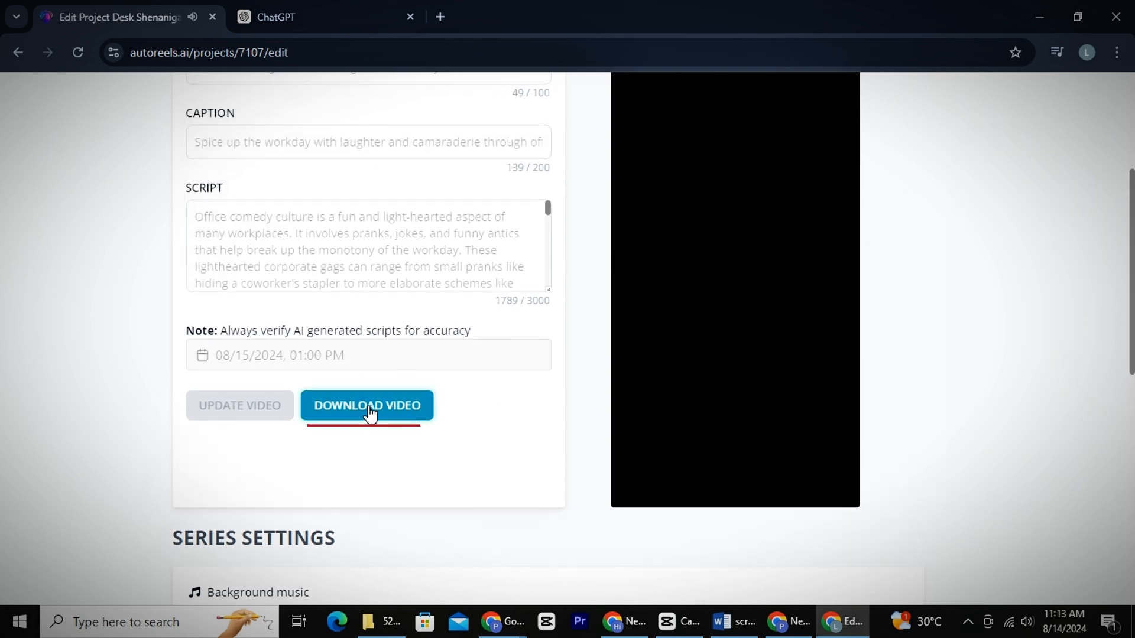
left_click(367, 406)
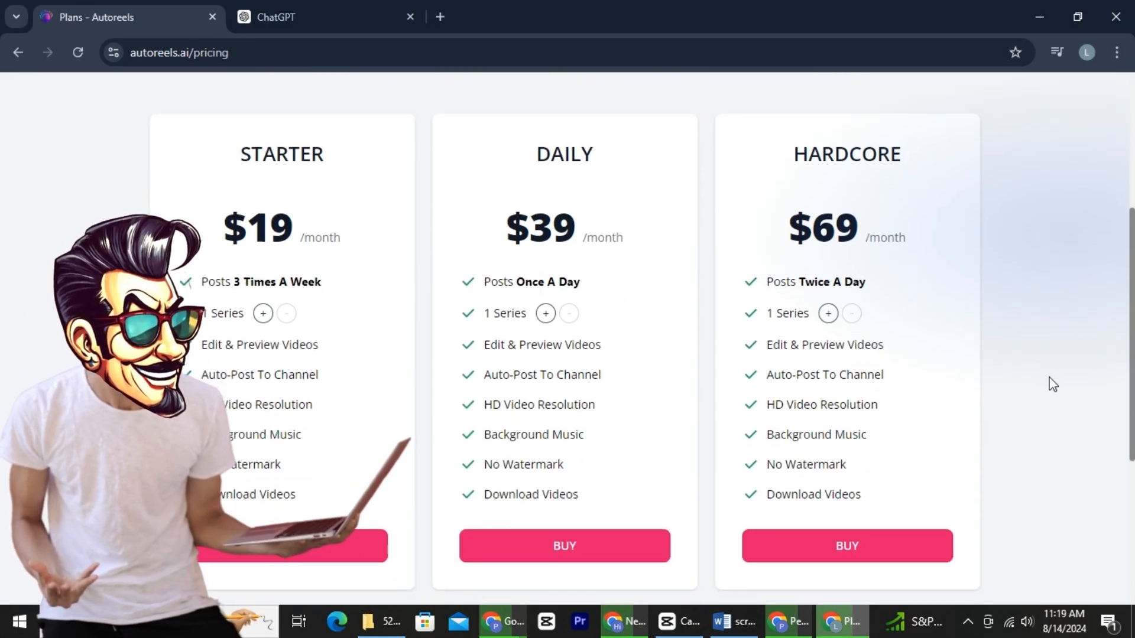